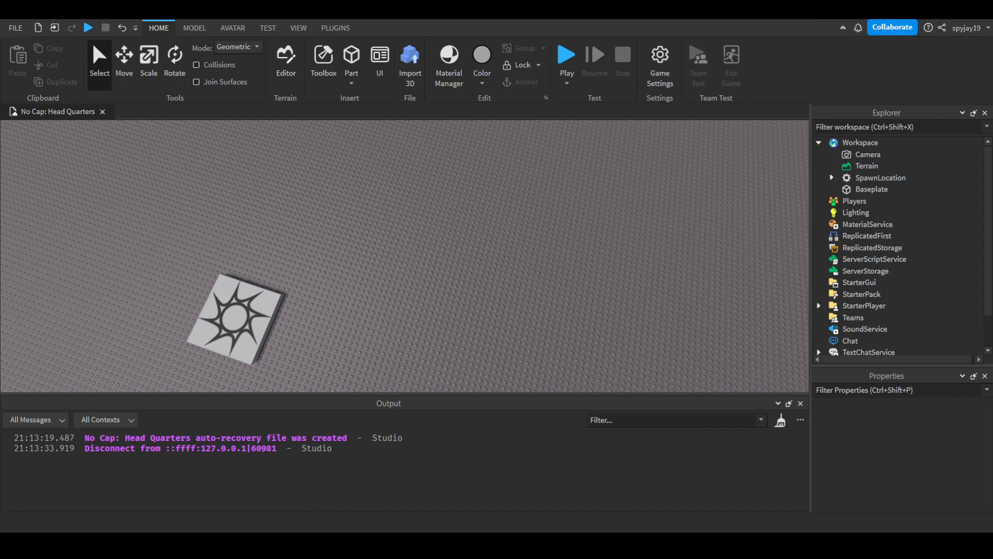
mouse_move(249, 144)
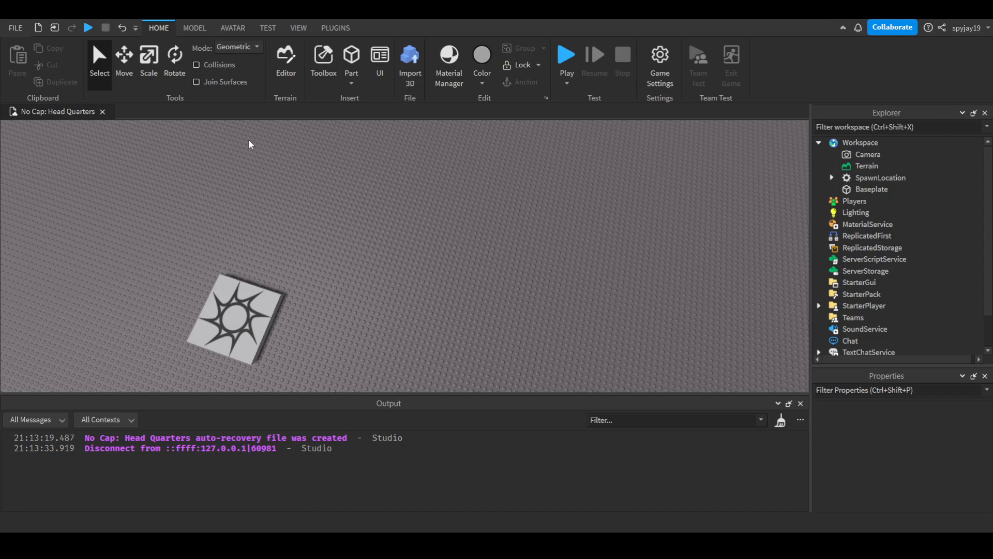
mouse_move(177, 162)
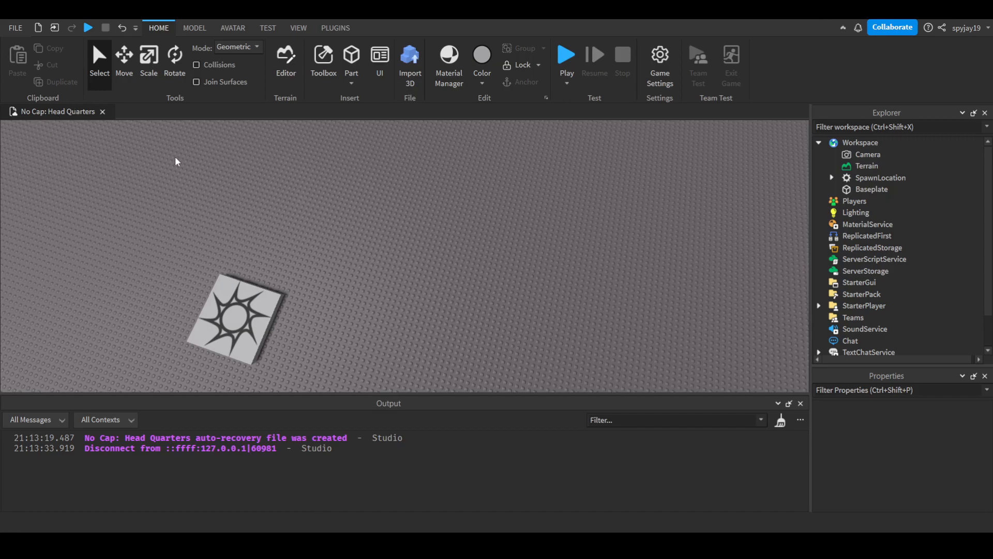
mouse_move(342, 136)
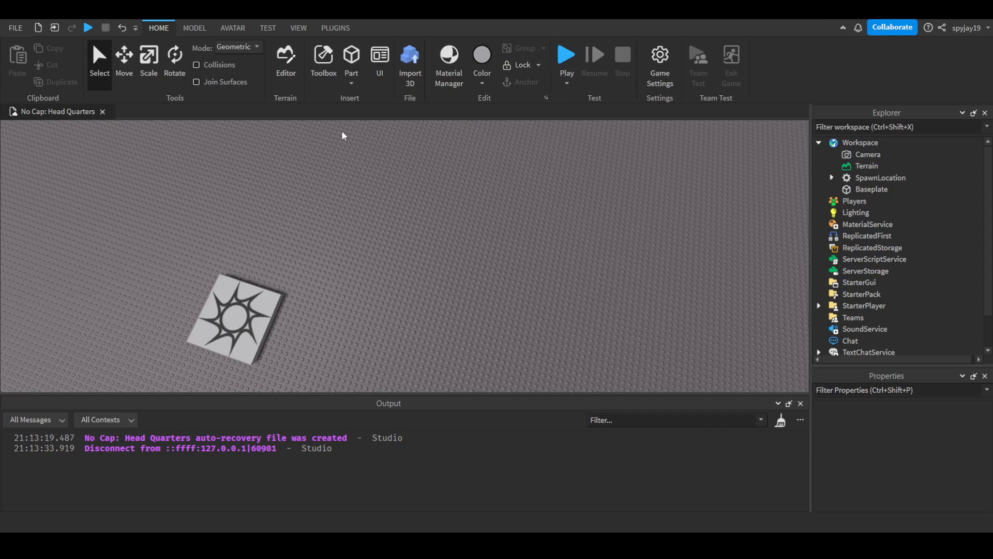
mouse_move(266, 77)
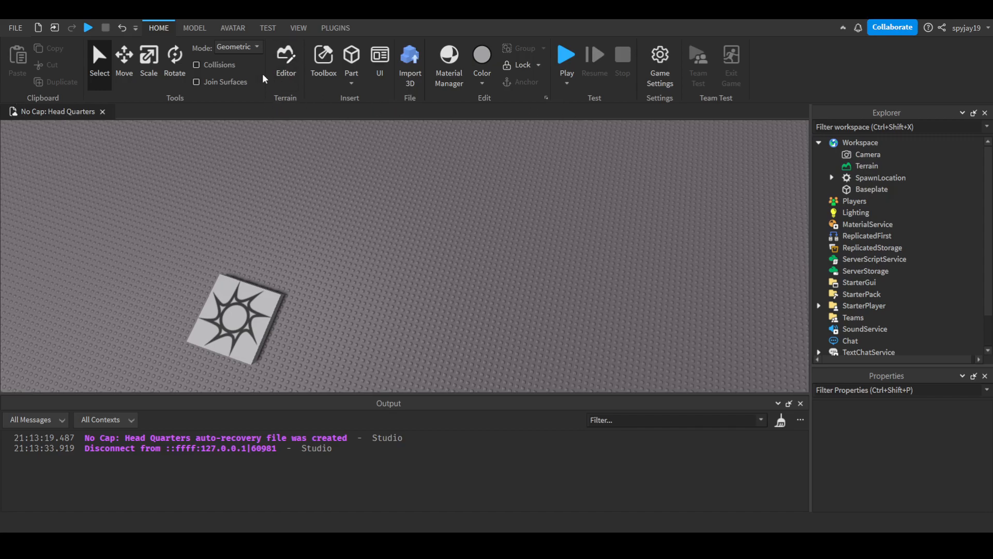
mouse_move(298, 28)
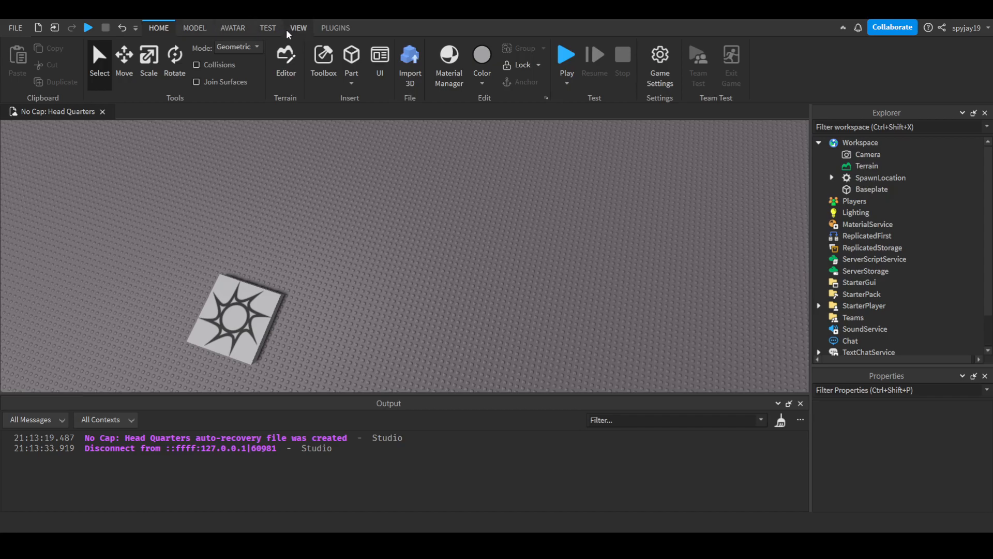
Show the Asset Manager panel from the View ribbon's Show group.
click(298, 28)
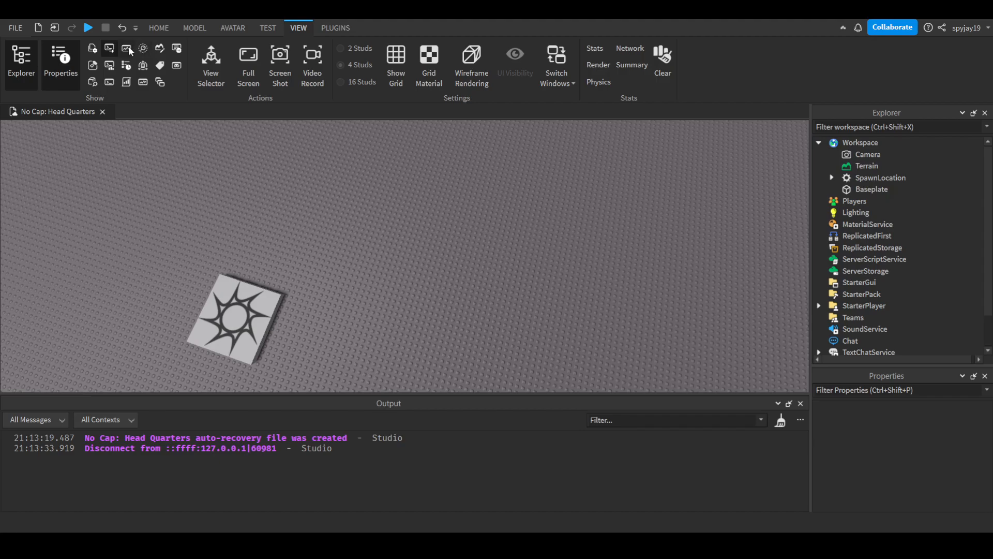
click(92, 50)
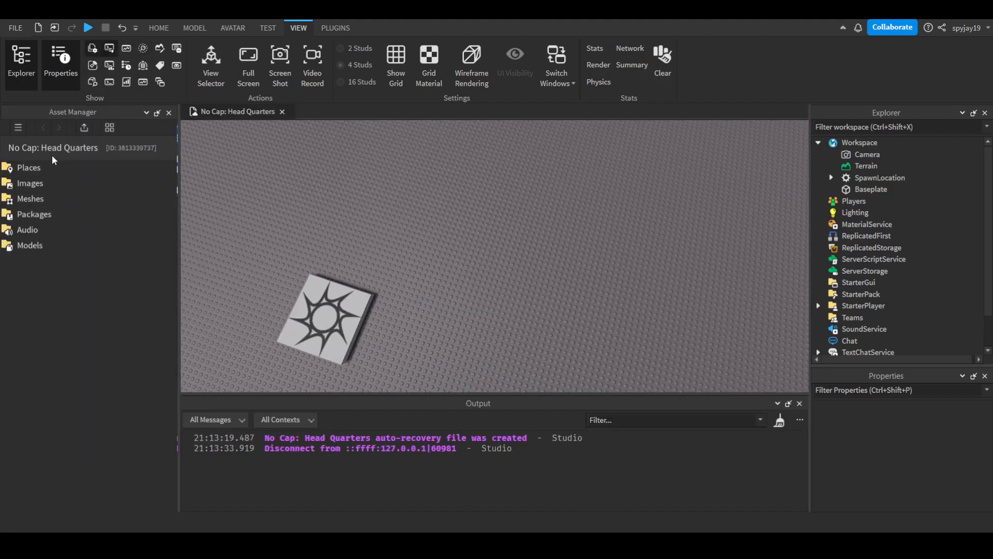
Browse into the Places folder and select the second place, No Cap: Head Quarters(2).
click(28, 167)
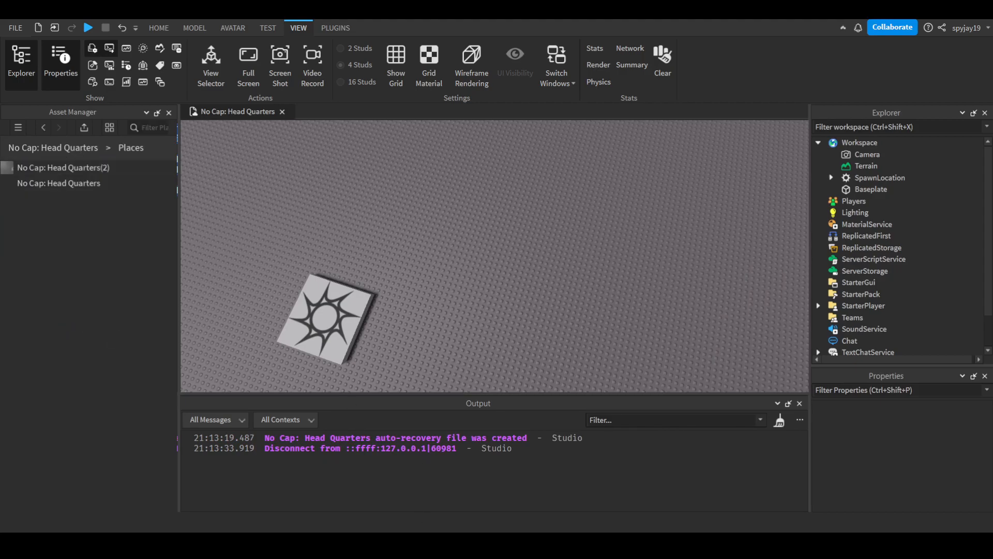
click(59, 183)
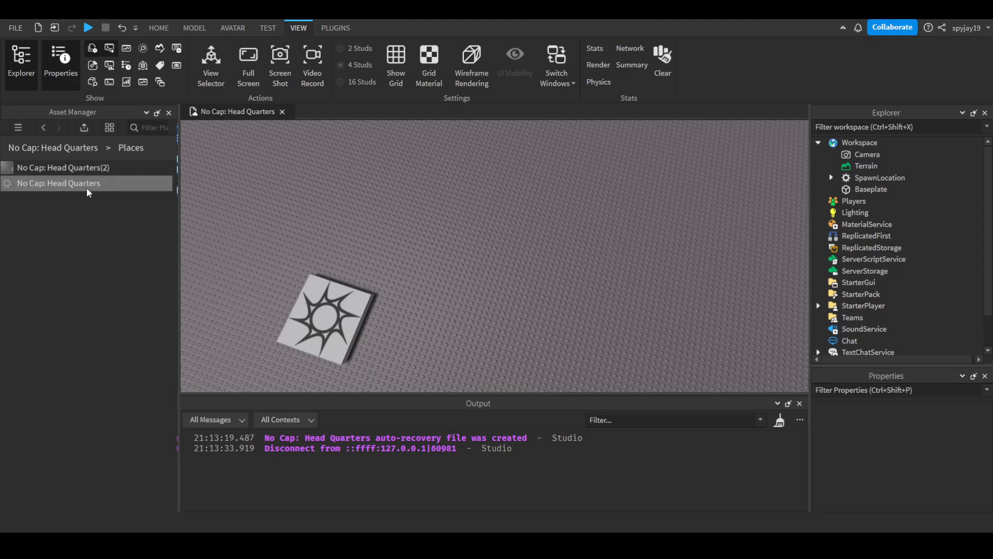
click(63, 168)
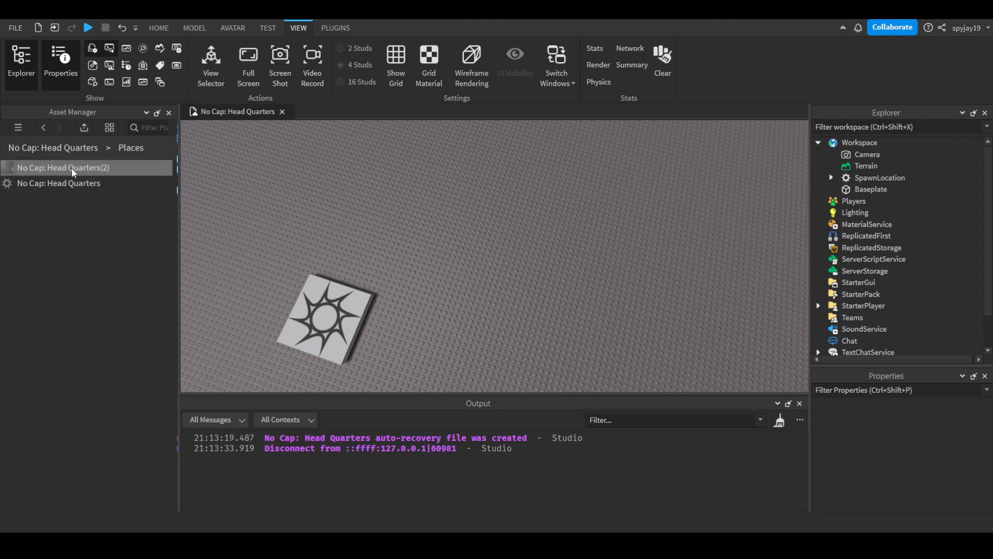
click(63, 167)
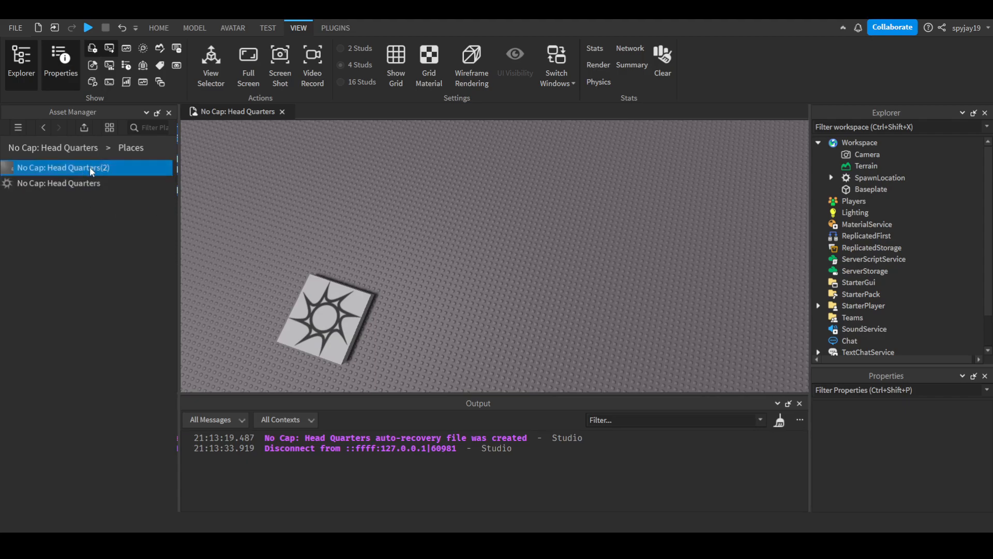
mouse_move(201, 178)
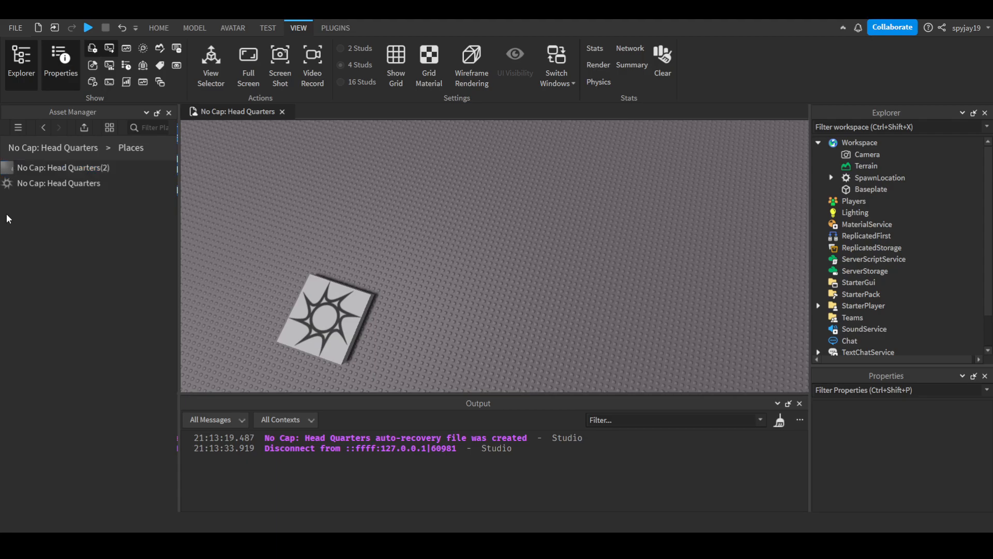
click(63, 167)
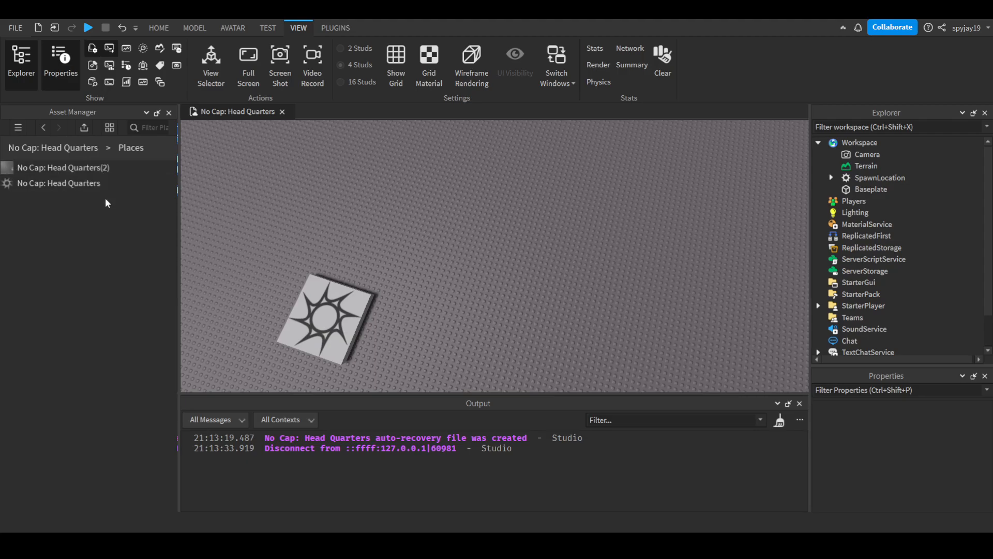
click(58, 183)
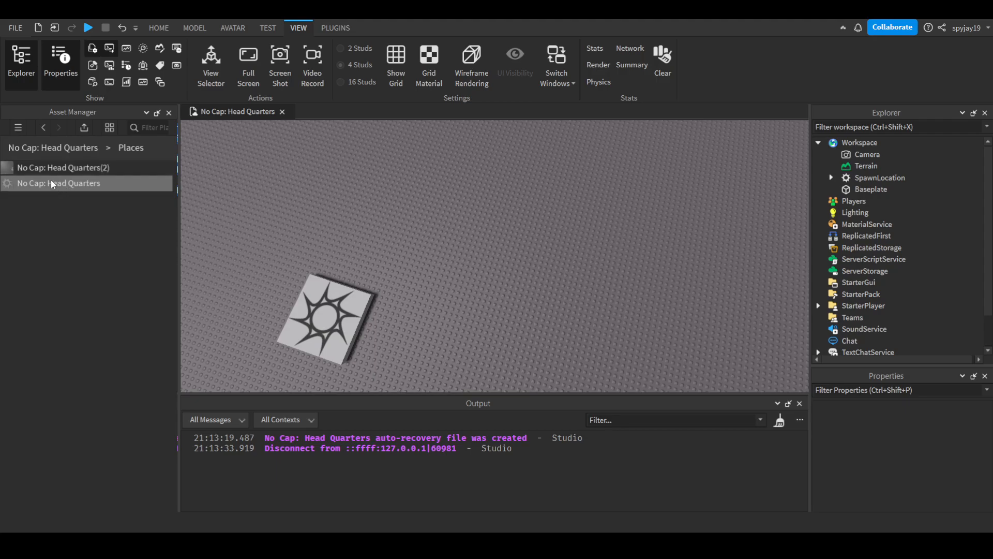